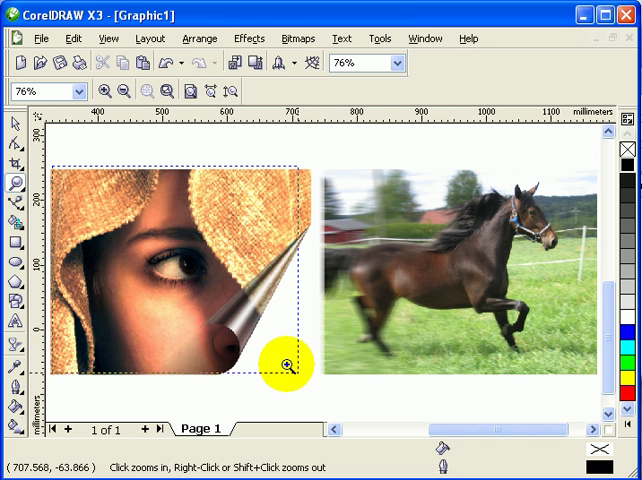
# Move the plain horse photo beside the portrait, with the blurred horse example below it
pyautogui.click(288, 364)
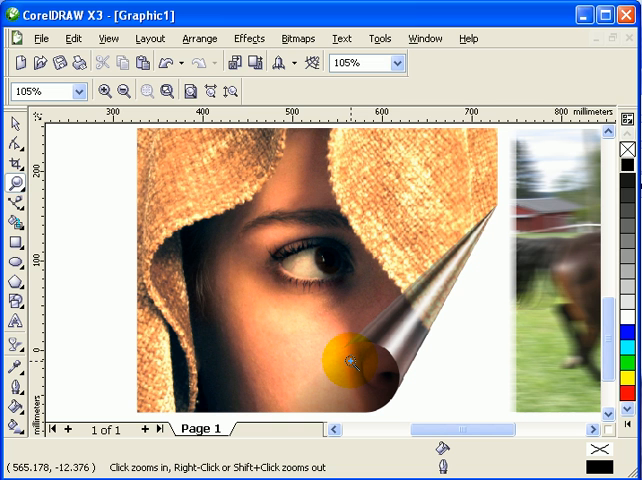
pyautogui.moveTo(350, 356)
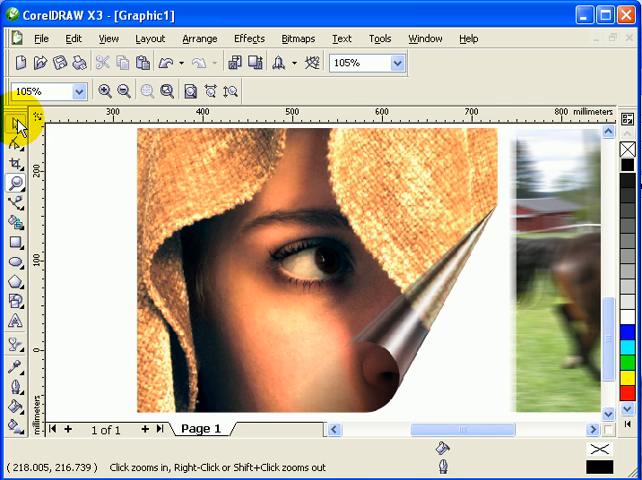
pyautogui.click(17, 126)
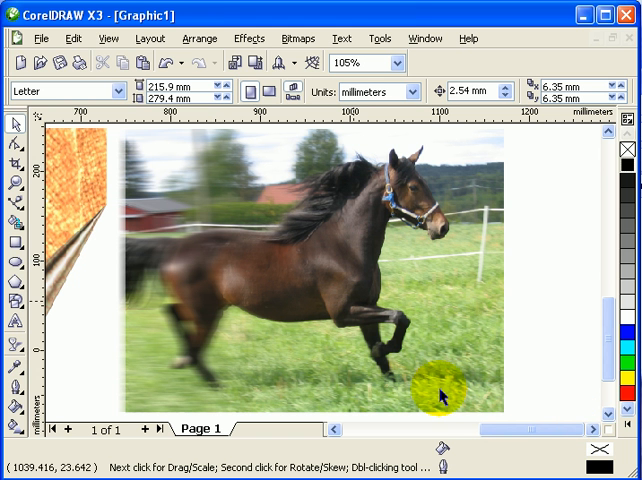
pyautogui.moveTo(190, 230)
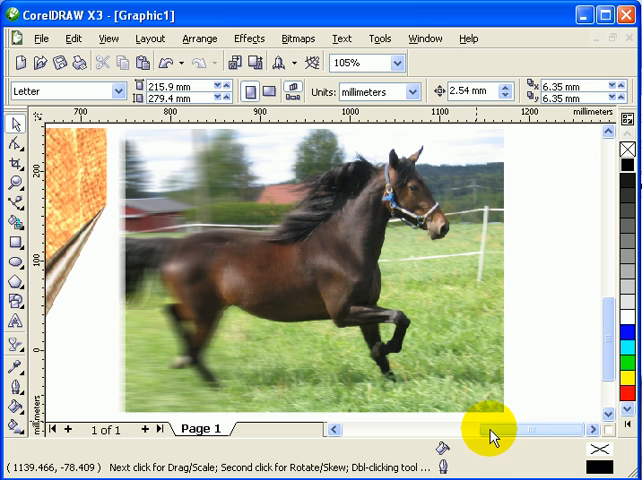
pyautogui.hscroll(-3)
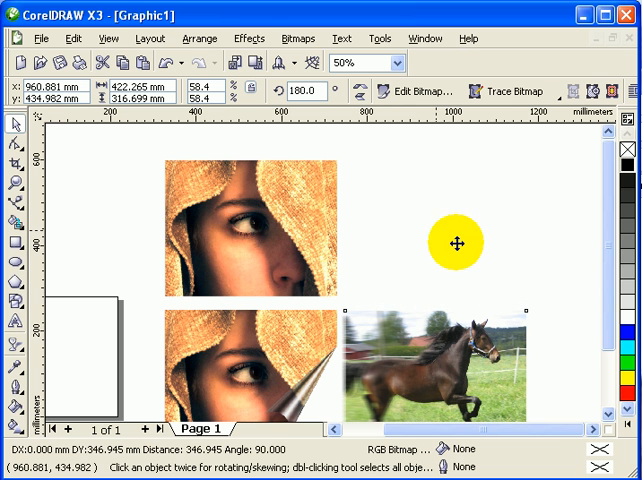
pyautogui.moveTo(456, 244); pyautogui.dragTo(574, 285)
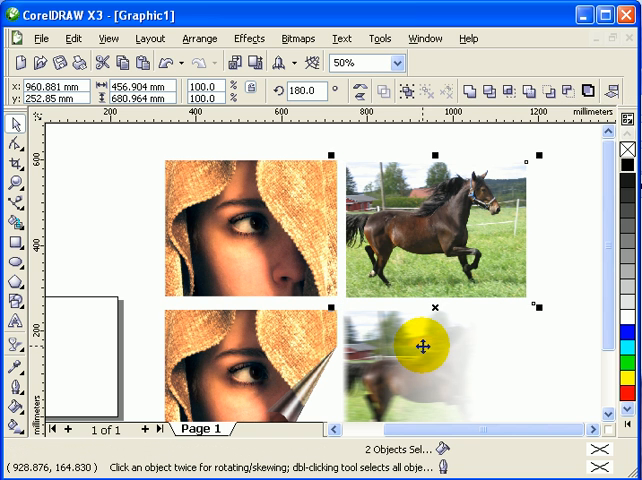
pyautogui.moveTo(415, 345); pyautogui.dragTo(570, 283)
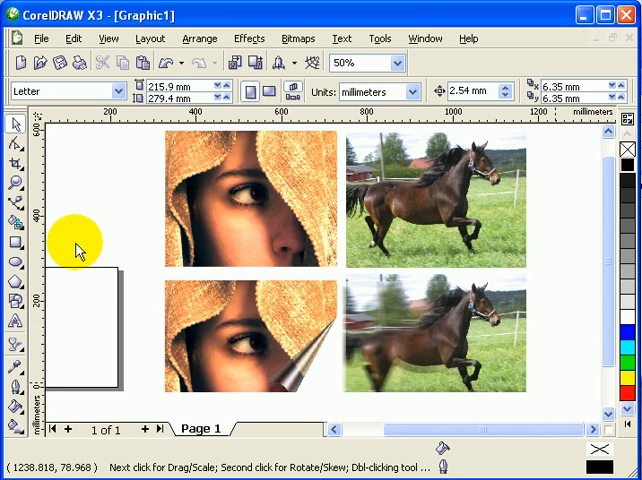
# Zoom in on the top plain portrait, select it, and open the Bitmaps menu
pyautogui.click(16, 183)
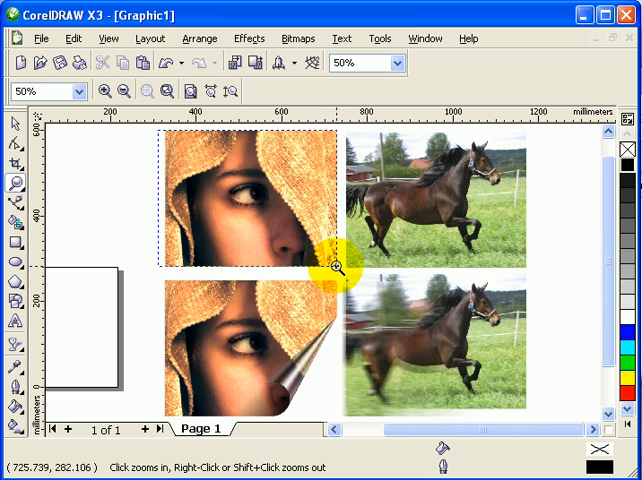
pyautogui.click(330, 268)
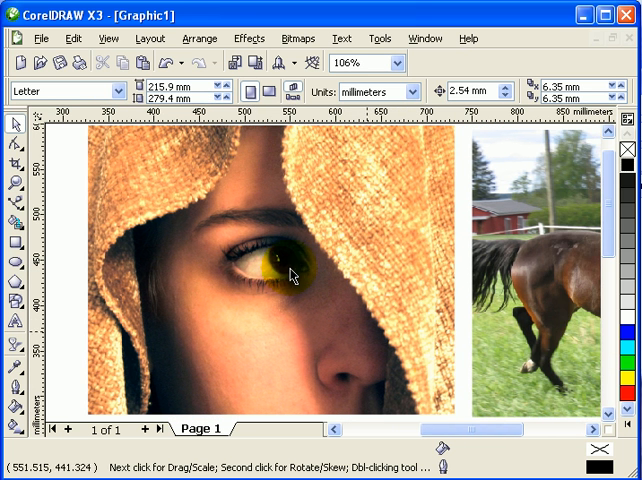
pyautogui.click(290, 275)
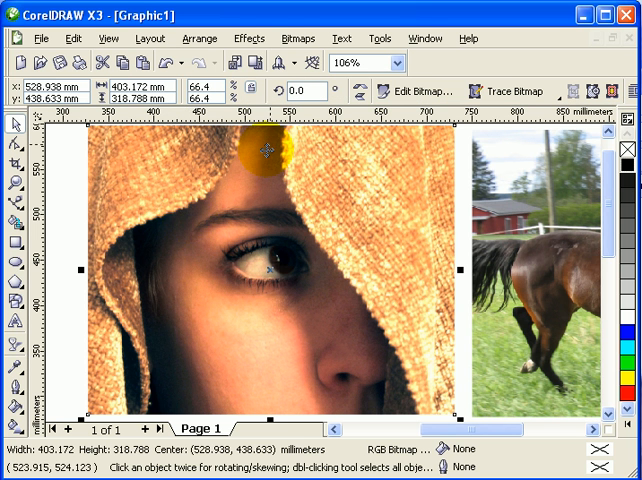
pyautogui.click(296, 38)
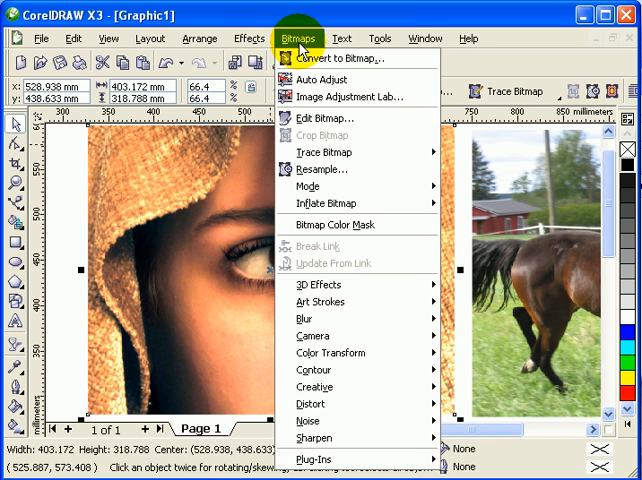
pyautogui.moveTo(315, 285)
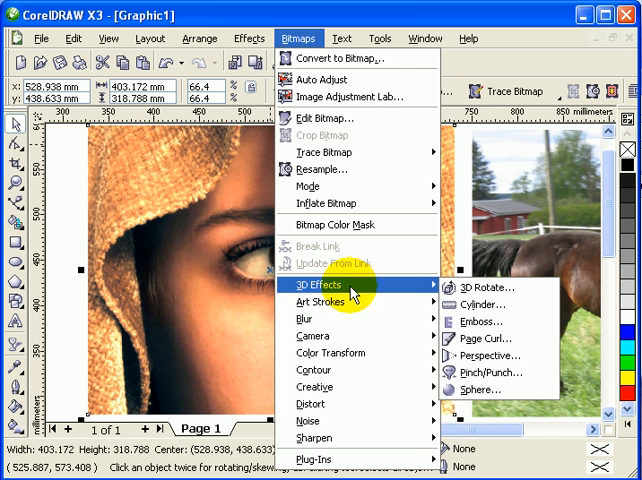
pyautogui.moveTo(487, 338)
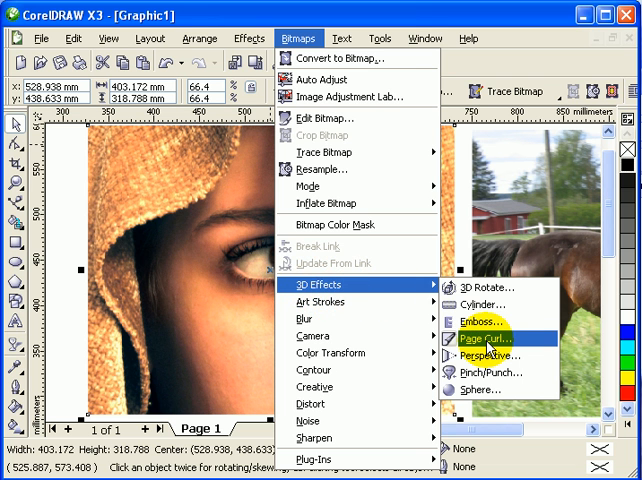
# Open Page Curl and preview a transparent curl on the portrait's top-right corner
pyautogui.click(476, 346)
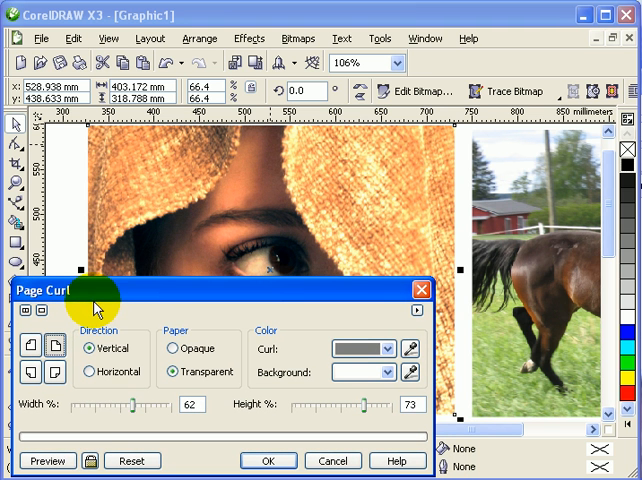
pyautogui.moveTo(381, 456)
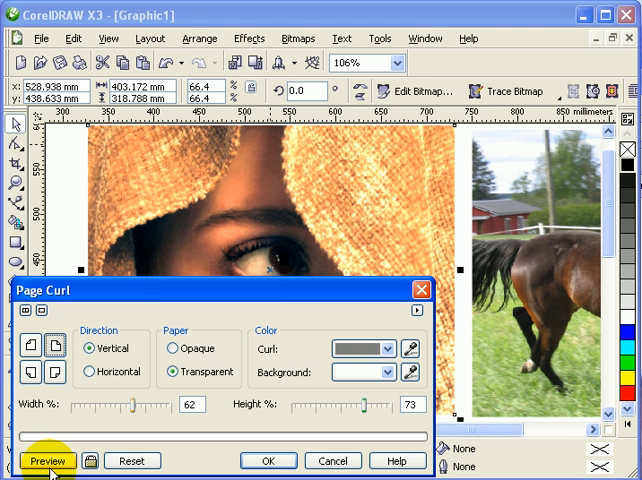
pyautogui.click(48, 455)
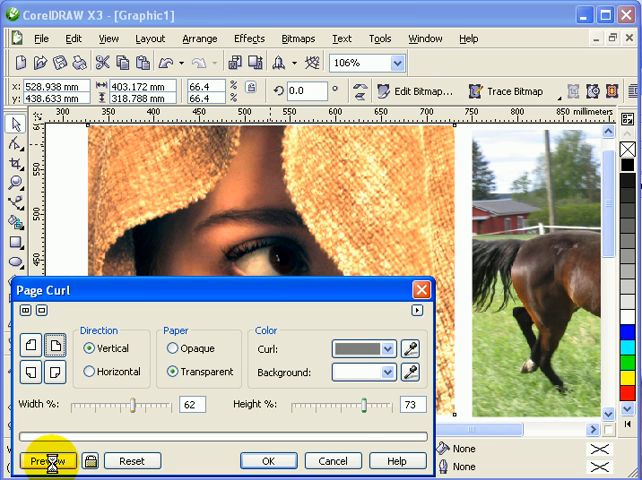
pyautogui.click(47, 455)
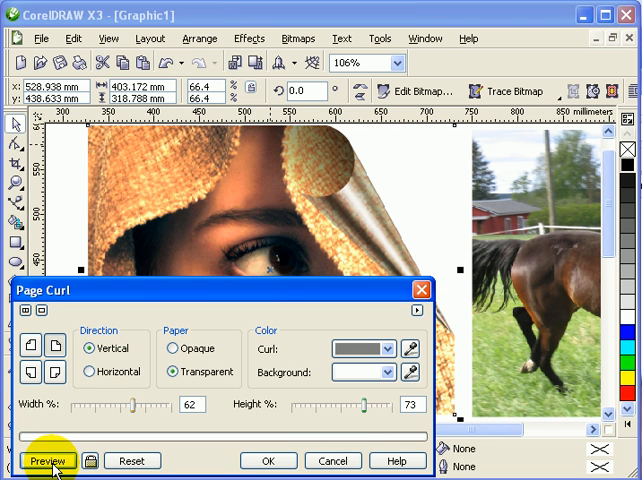
pyautogui.click(58, 455)
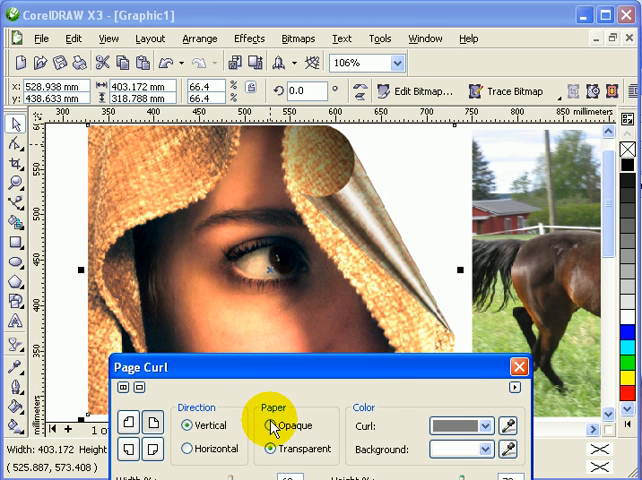
# Set the page curl paper to Opaque and open the curl colour choices
pyautogui.click(271, 450)
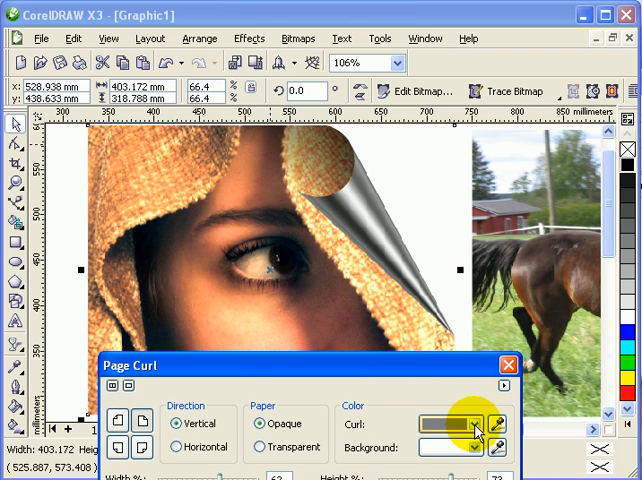
pyautogui.click(475, 424)
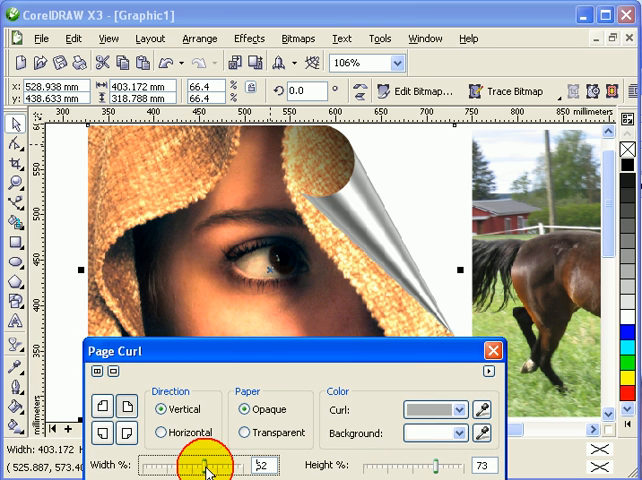
# Set the page curl Width to 75% and Height to 51%
pyautogui.moveTo(190, 469); pyautogui.dragTo(225, 469)
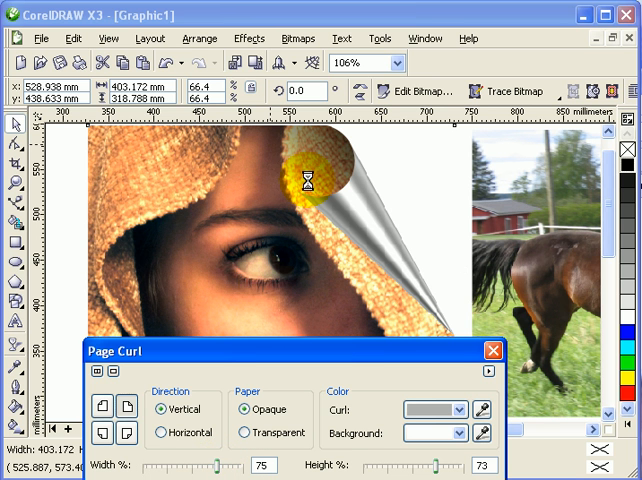
pyautogui.moveTo(300, 190); pyautogui.dragTo(450, 335)
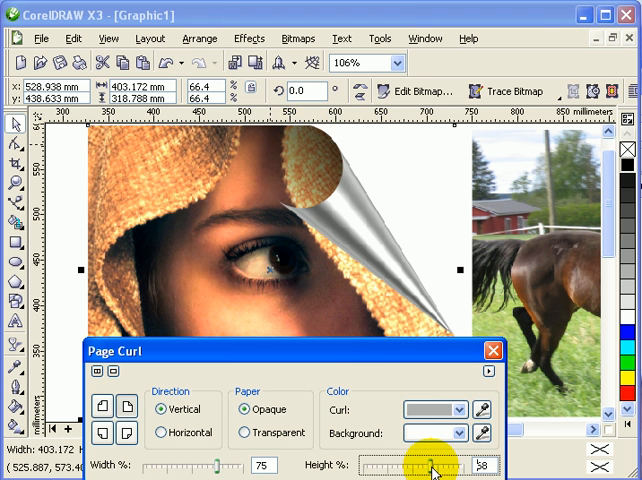
pyautogui.moveTo(430, 466); pyautogui.dragTo(357, 466)
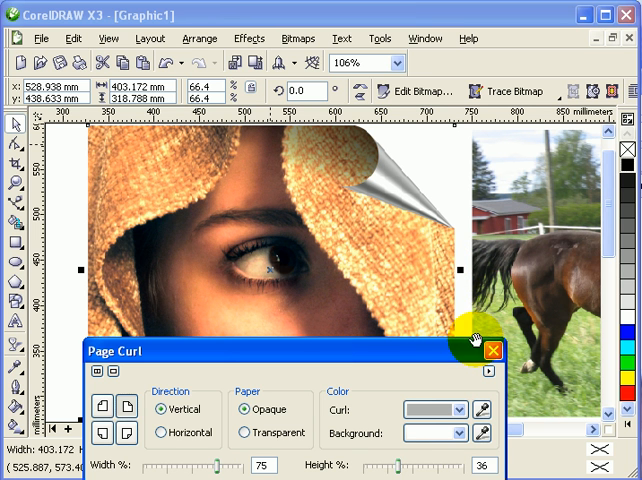
pyautogui.moveTo(465, 472); pyautogui.dragTo(410, 472)
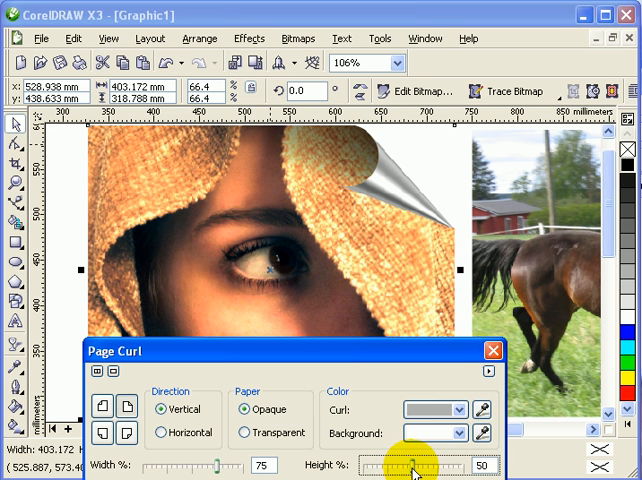
pyautogui.moveTo(410, 468); pyautogui.dragTo(413, 468)
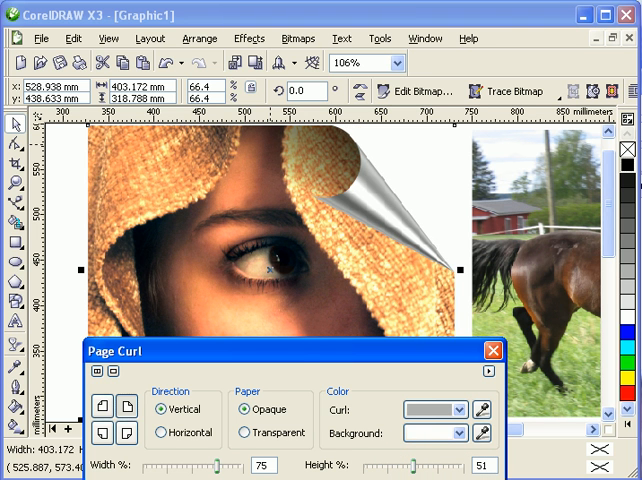
pyautogui.moveTo(500, 352)
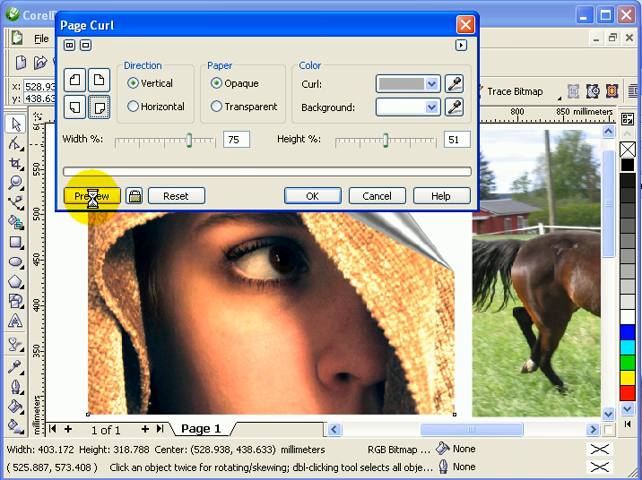
# Preview the opaque page curl on the portrait's bottom-right corner
pyautogui.click(89, 195)
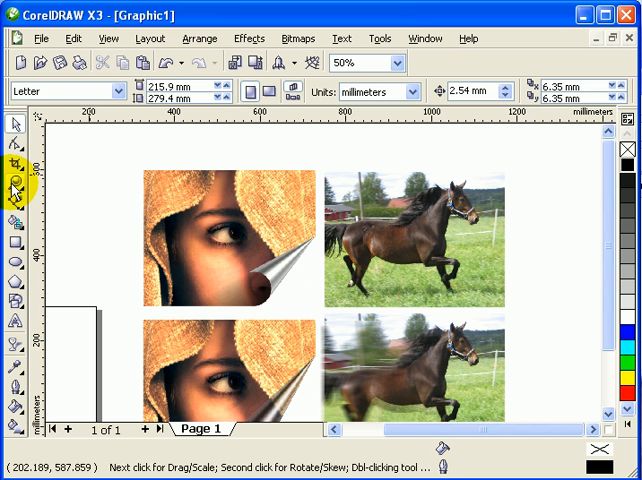
# Zoom in toward the horse photos and drag the horse copy into position
pyautogui.click(16, 182)
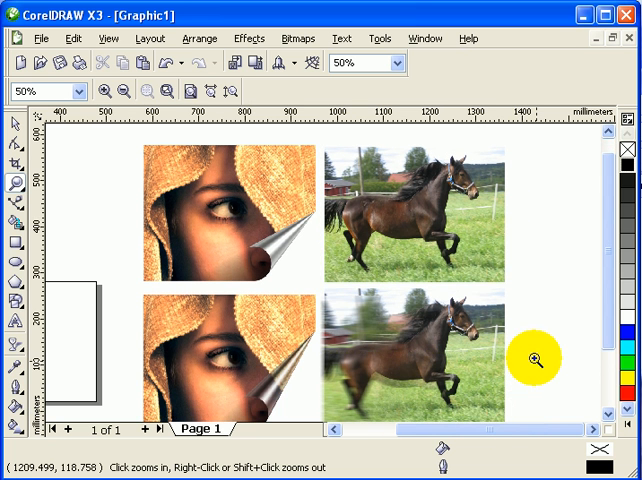
pyautogui.click(533, 360)
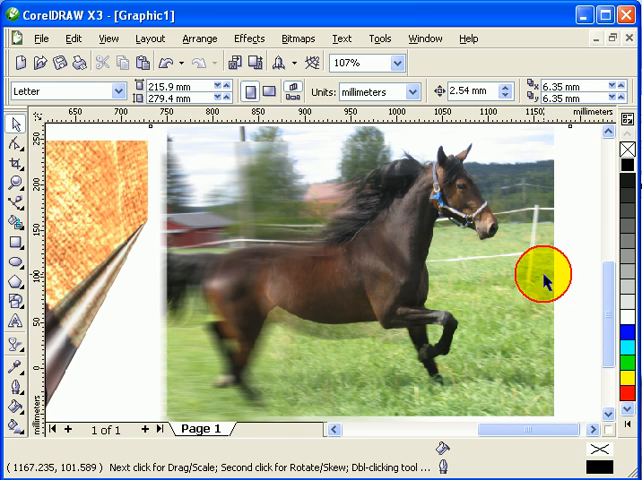
pyautogui.moveTo(545, 280); pyautogui.dragTo(452, 378)
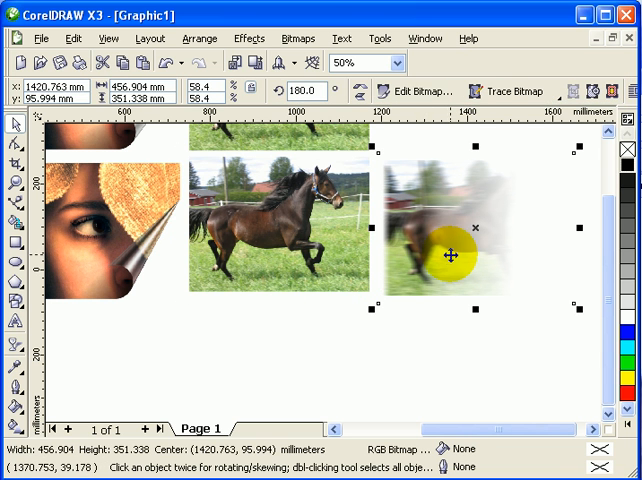
pyautogui.moveTo(431, 307)
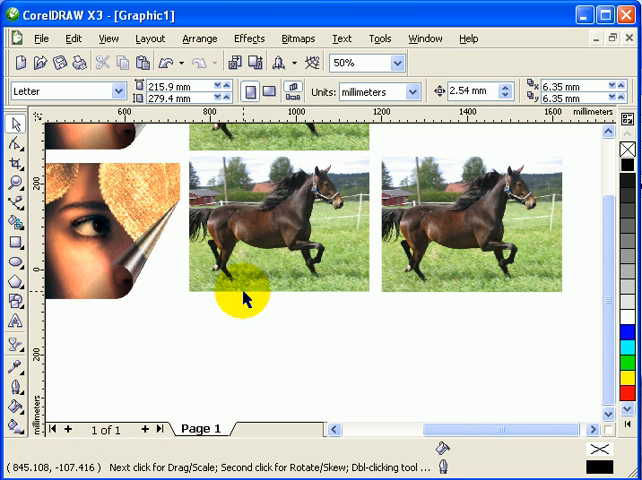
# Select the right-hand horse copy and choose Bitmaps > Blur > Motion Blur
pyautogui.click(470, 225)
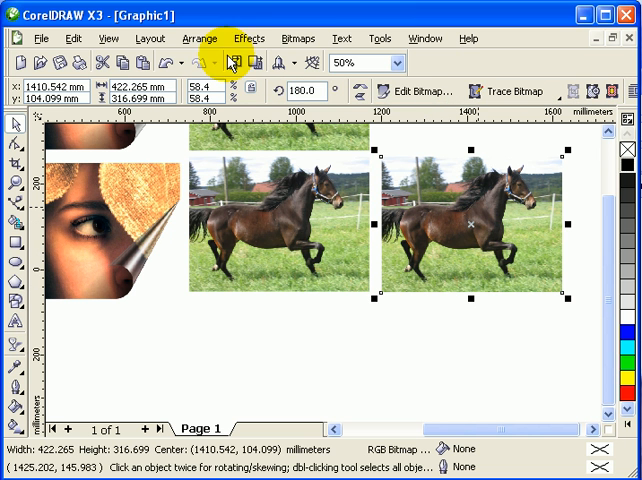
pyautogui.click(297, 38)
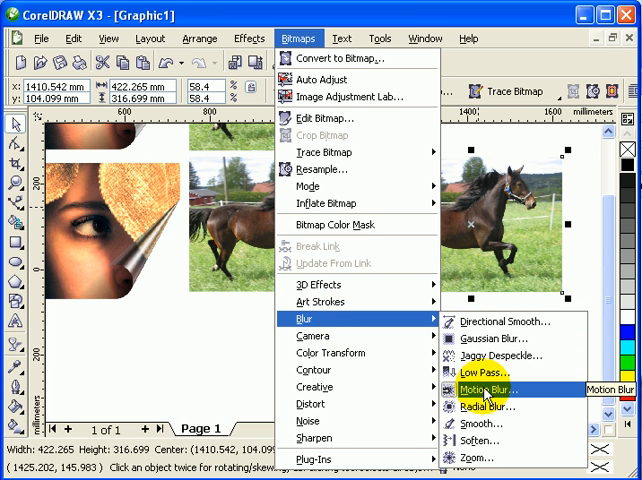
pyautogui.click(497, 390)
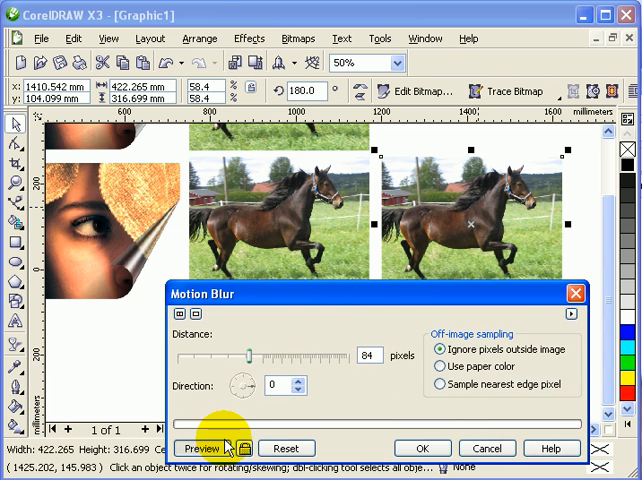
# Preview the motion blur, set Distance to 93 pixels, and apply it
pyautogui.click(201, 448)
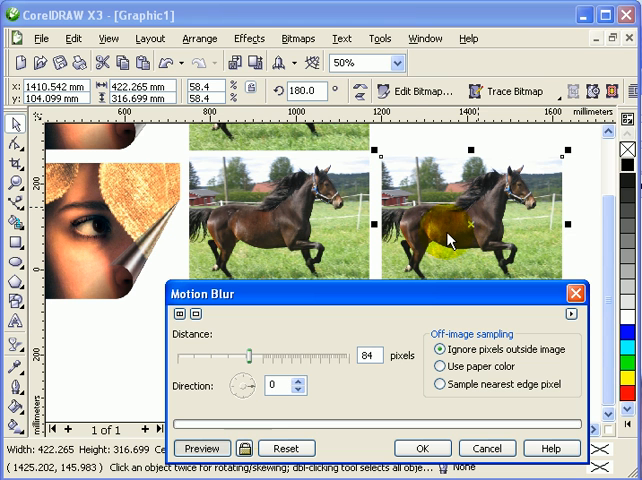
pyautogui.click(202, 448)
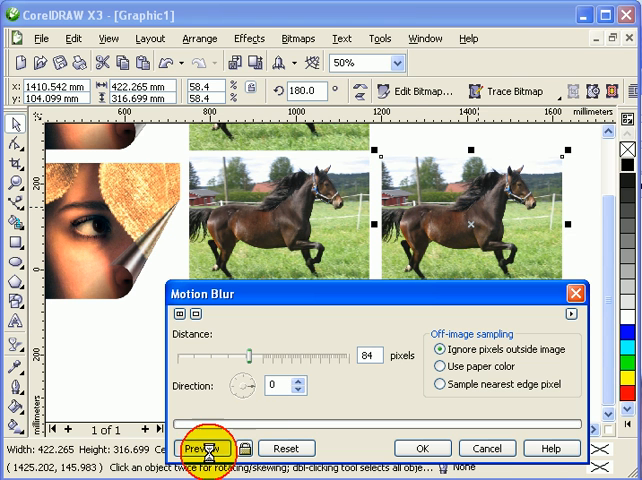
pyautogui.click(202, 447)
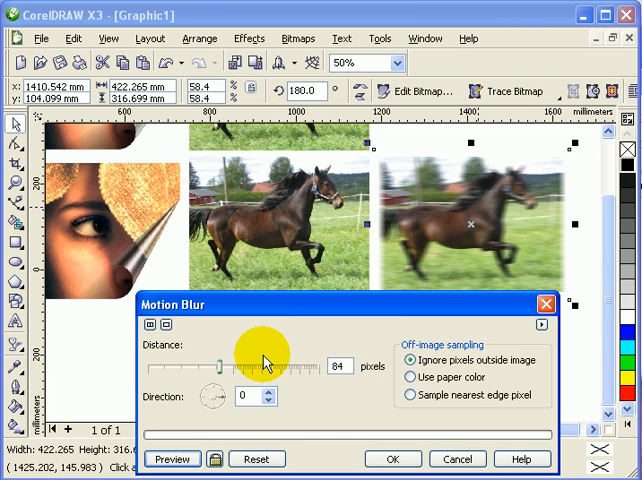
pyautogui.moveTo(263, 362); pyautogui.dragTo(222, 377)
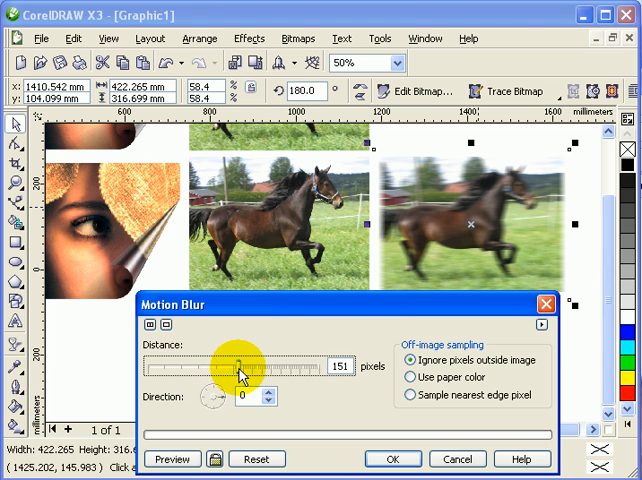
pyautogui.moveTo(240, 370); pyautogui.dragTo(225, 372)
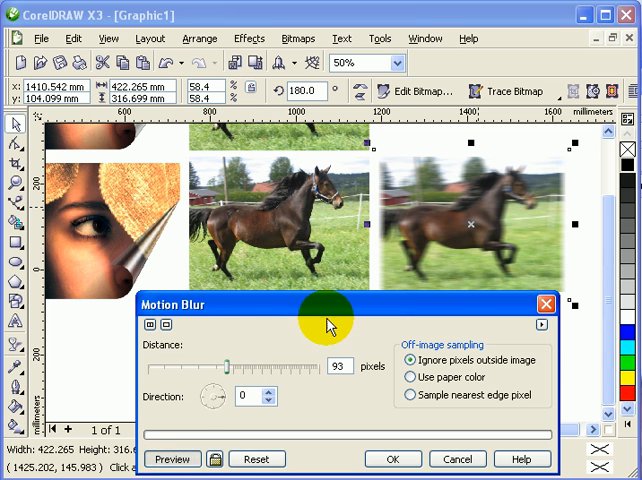
pyautogui.moveTo(480, 258)
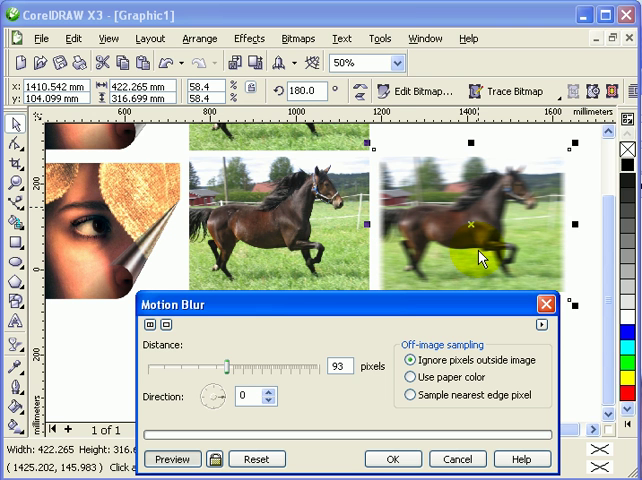
pyautogui.moveTo(370, 386)
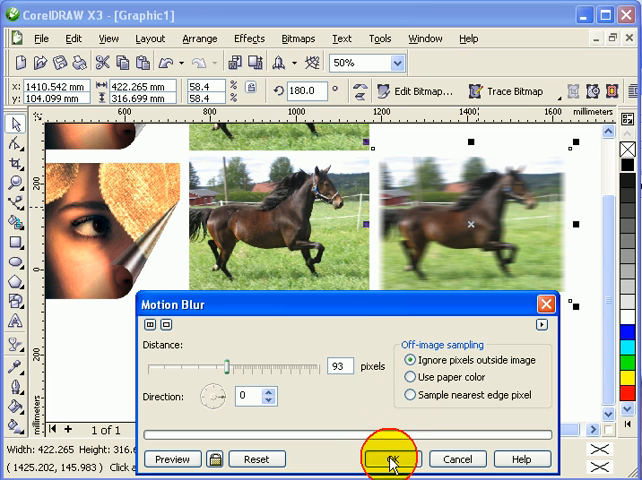
pyautogui.click(408, 459)
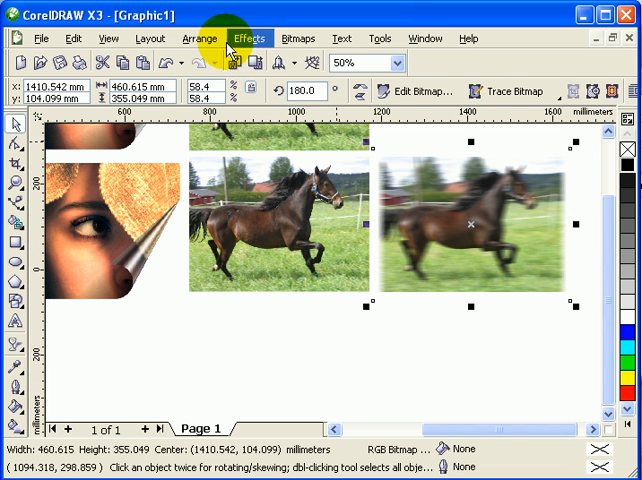
# Change the blurred horse's stacking order and confirm moving it to another layer
pyautogui.click(201, 33)
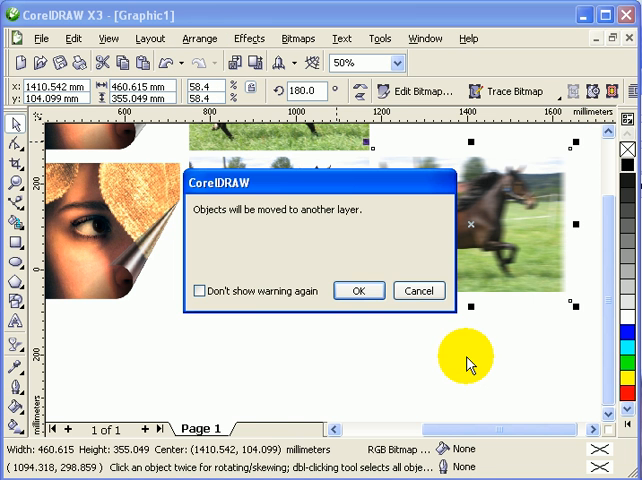
pyautogui.click(358, 290)
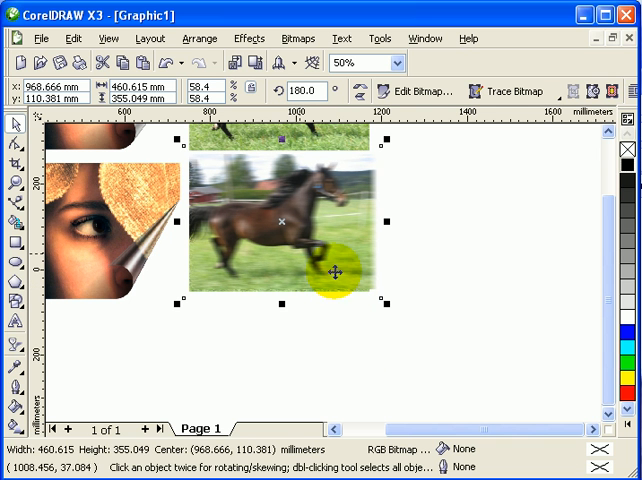
pyautogui.moveTo(327, 257)
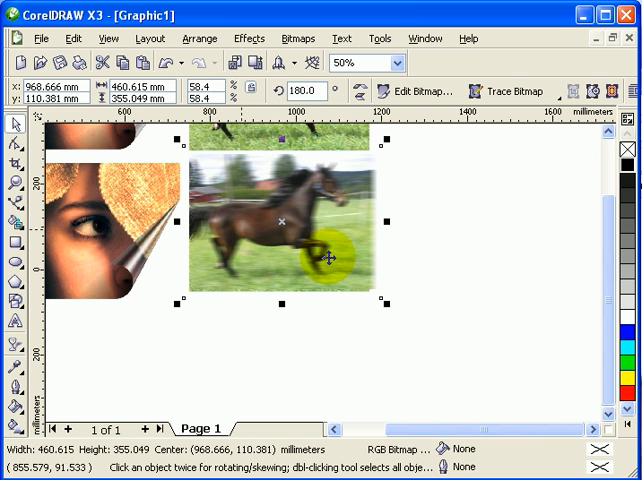
pyautogui.moveTo(20, 352)
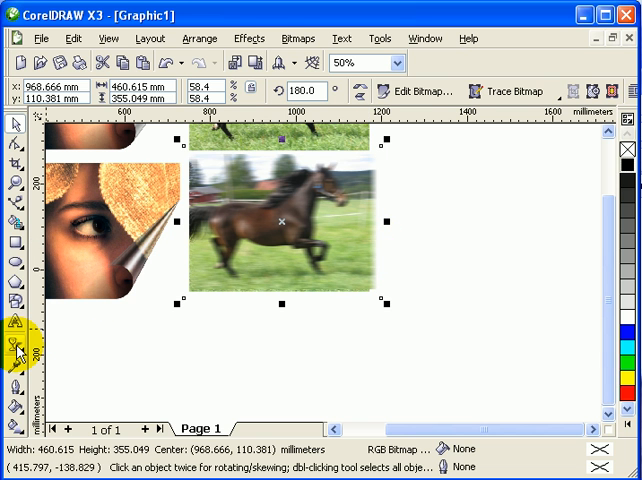
# Fade the blurred horse copy with a linear transparency running from tail to head, adjusting the midpoint
pyautogui.click(18, 347)
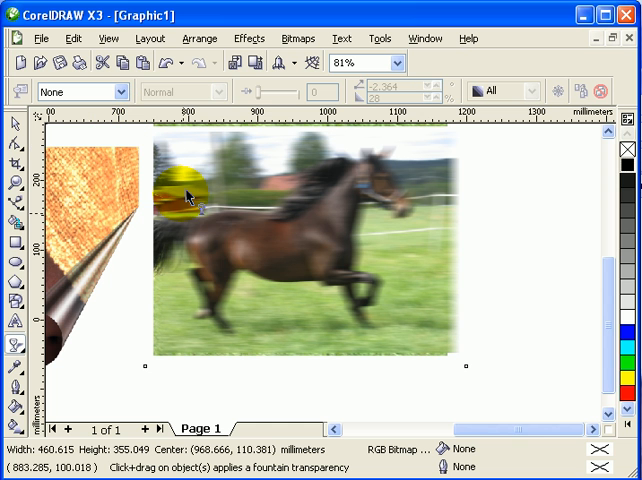
pyautogui.moveTo(185, 195); pyautogui.dragTo(355, 245)
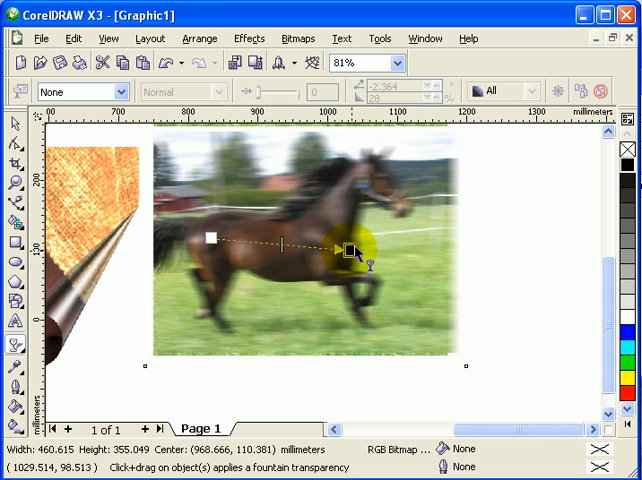
pyautogui.moveTo(347, 250); pyautogui.dragTo(398, 242)
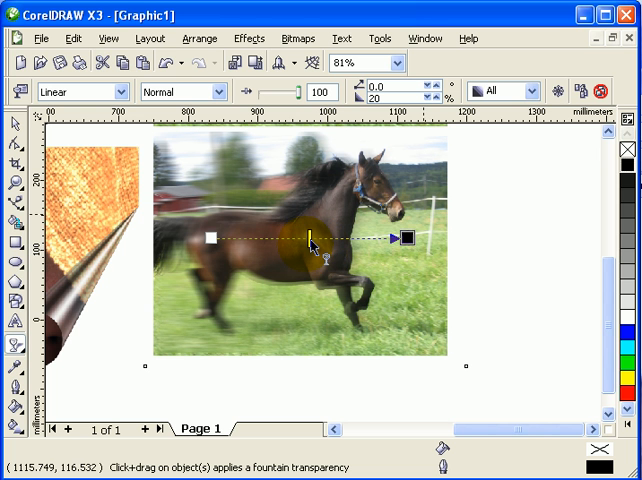
pyautogui.moveTo(310, 240); pyautogui.dragTo(195, 290)
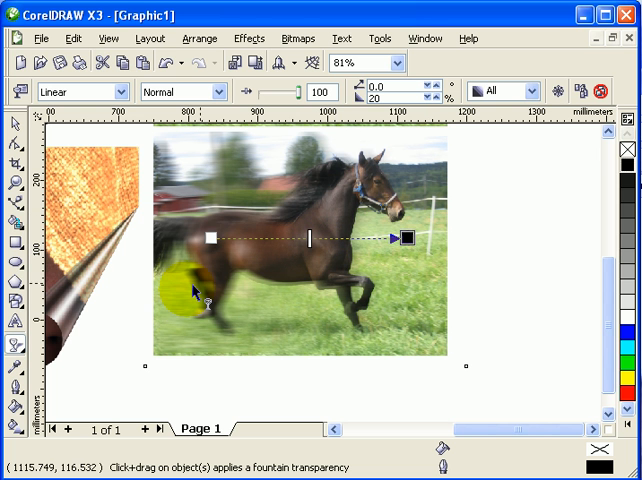
pyautogui.moveTo(185, 290); pyautogui.dragTo(298, 238)
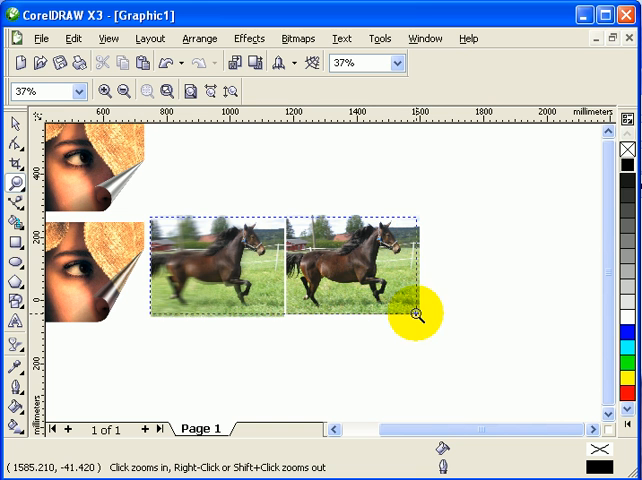
pyautogui.click(415, 317)
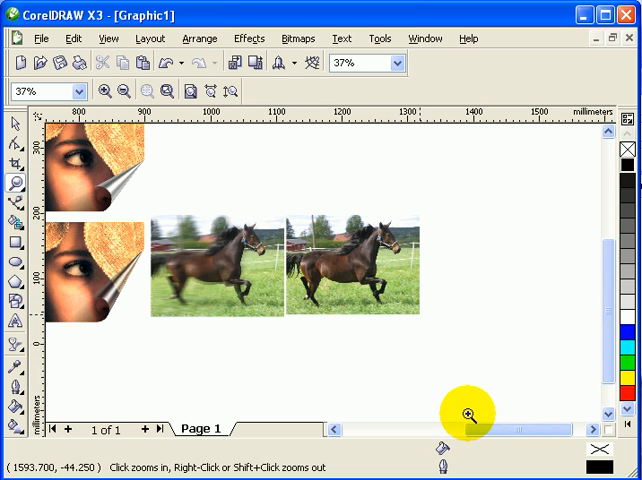
pyautogui.click(467, 416)
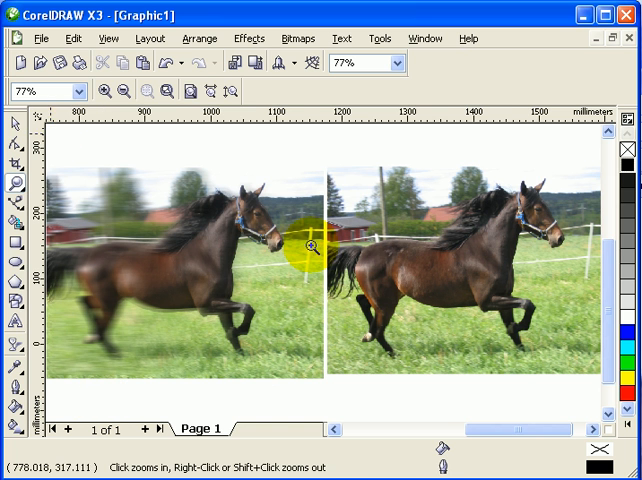
pyautogui.click(16, 126)
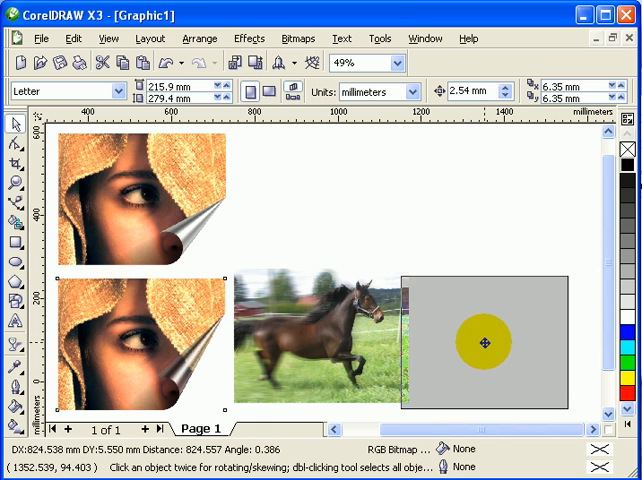
# Drag the page-curled portrait next to the blended horse and deselect it
pyautogui.moveTo(489, 340); pyautogui.dragTo(328, 215)
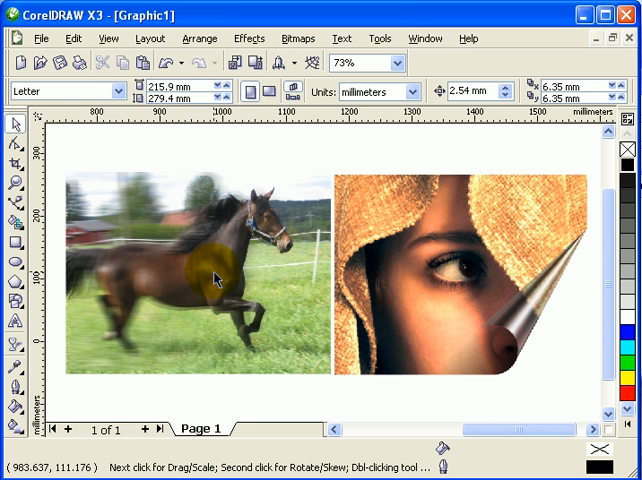
pyautogui.click(186, 280)
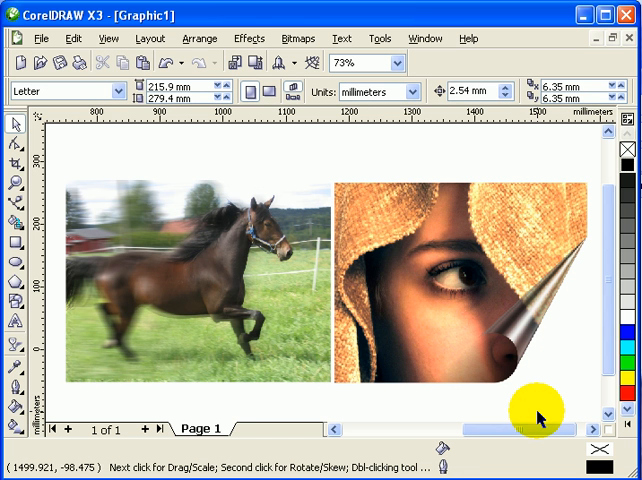
pyautogui.moveTo(550, 417)
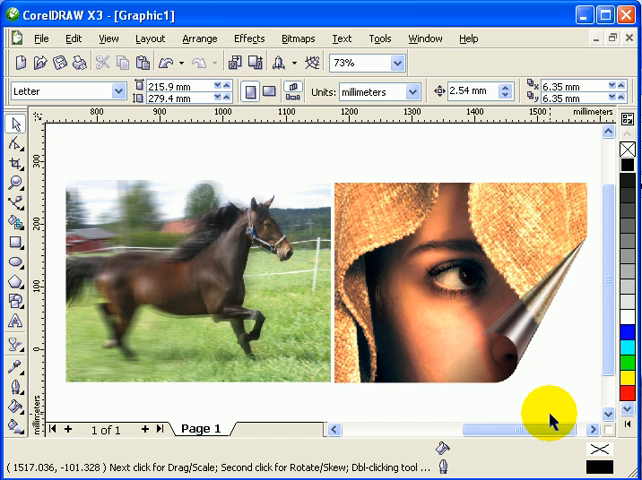